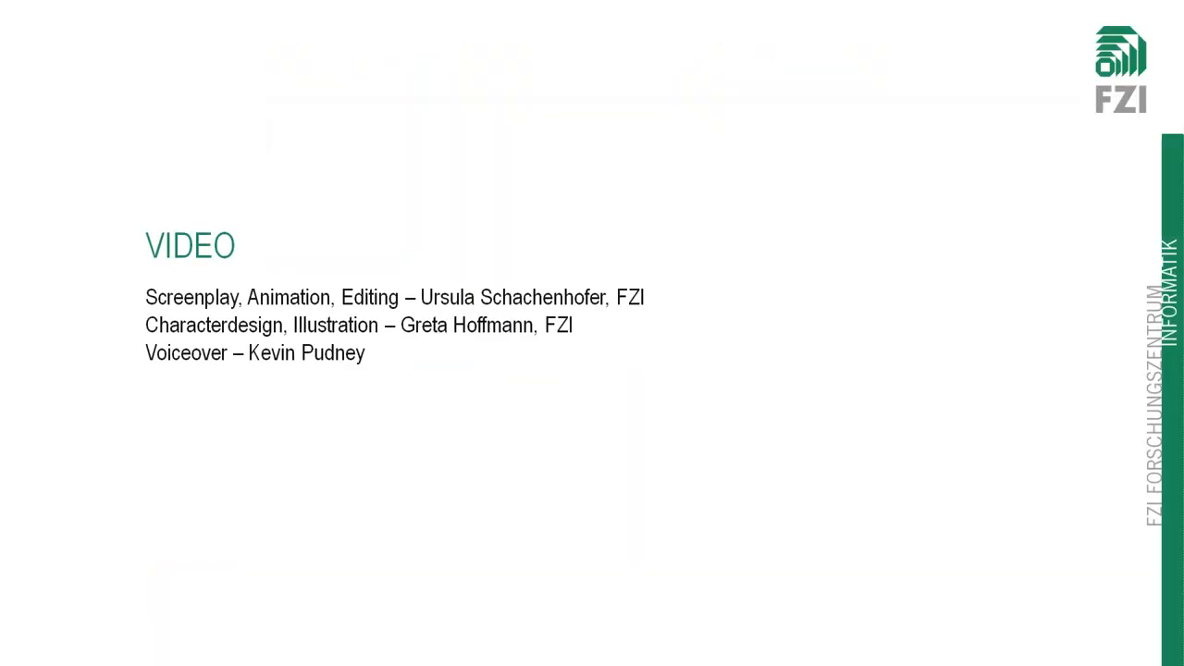
Step: Advance the explainer video from the credits slide to the FZI contact details slide
{"action": "key", "text": "Right"}
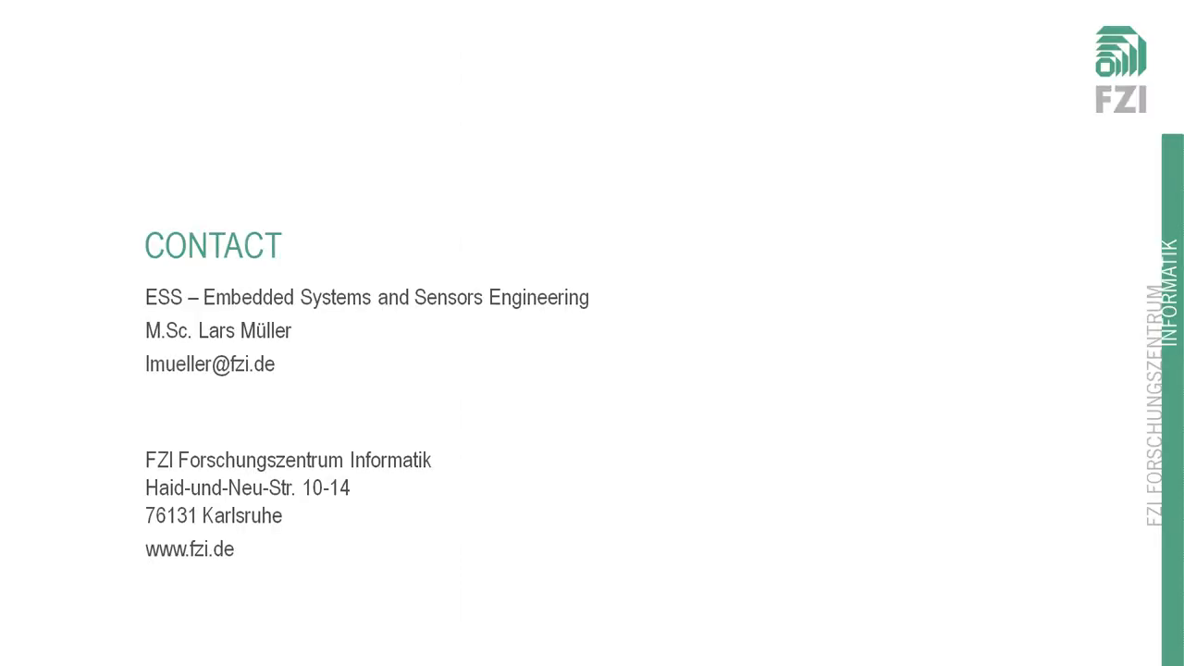